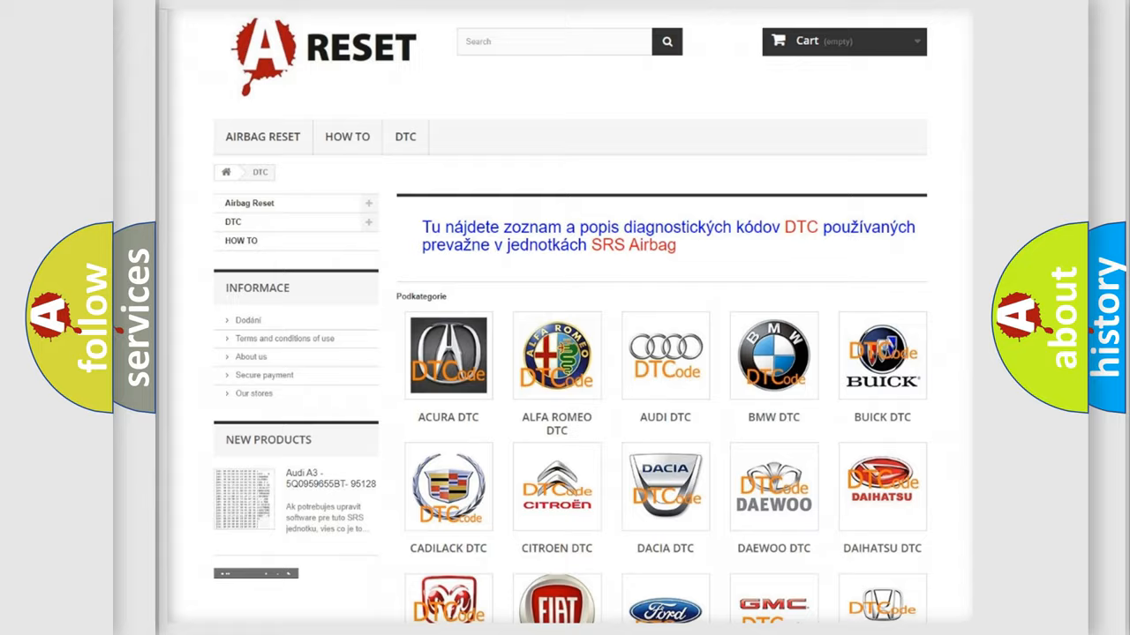
Open the FIAT DTC tile and scroll through the Fiat diagnostic code list
{"action": "scroll", "scroll_direction": "down", "scroll_amount": 3}
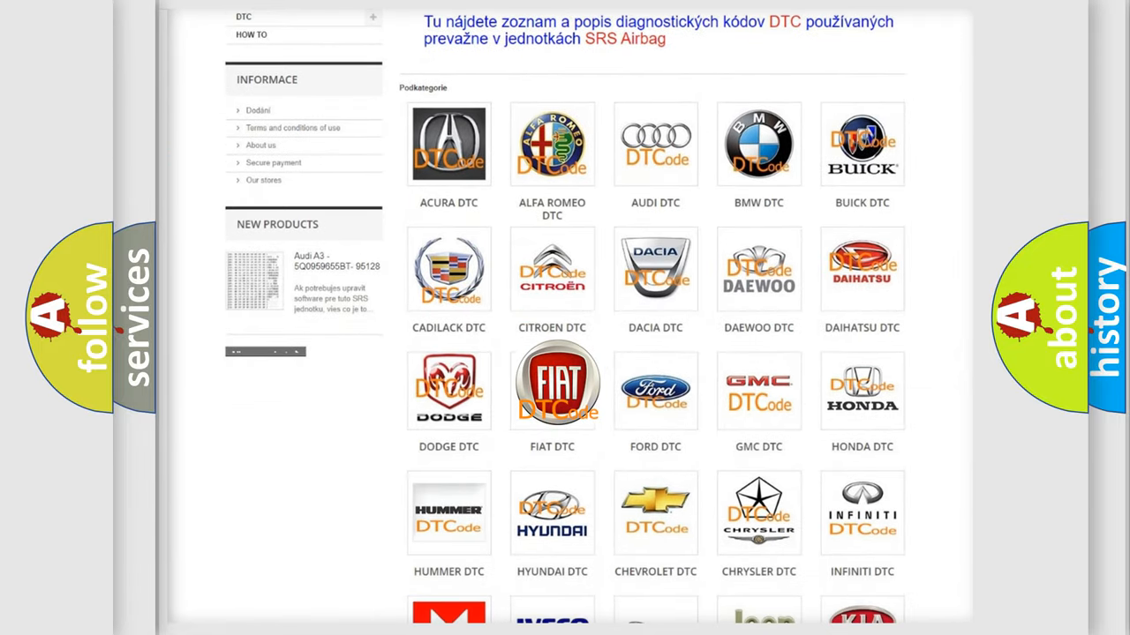
{"action": "left_click", "coordinate": [551, 388]}
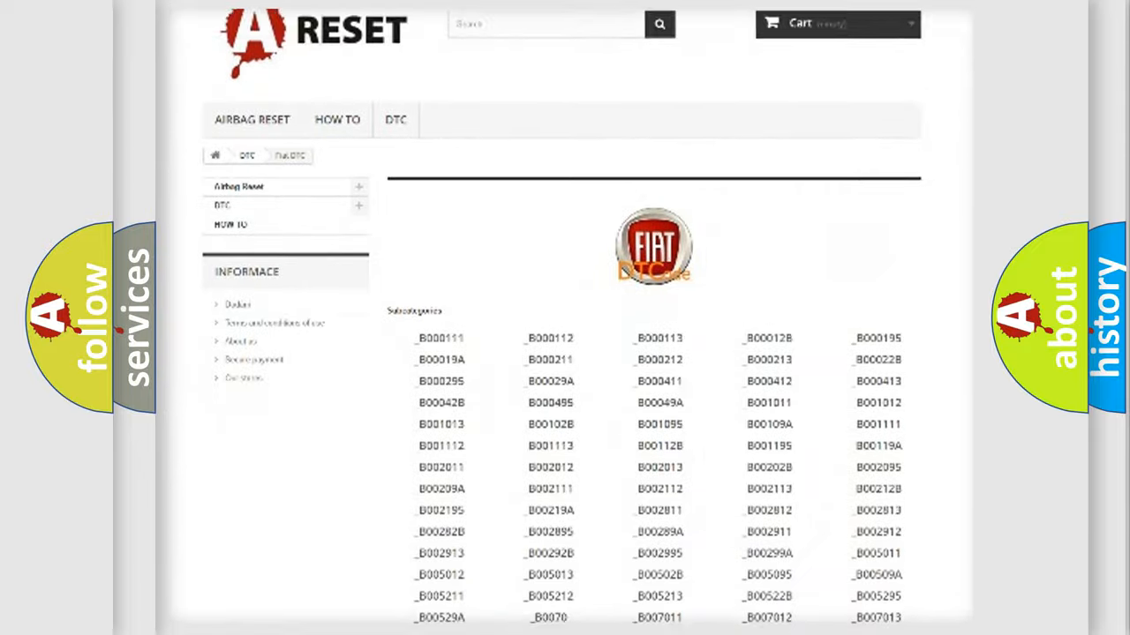
{"action": "scroll", "scroll_direction": "down", "scroll_amount": 3}
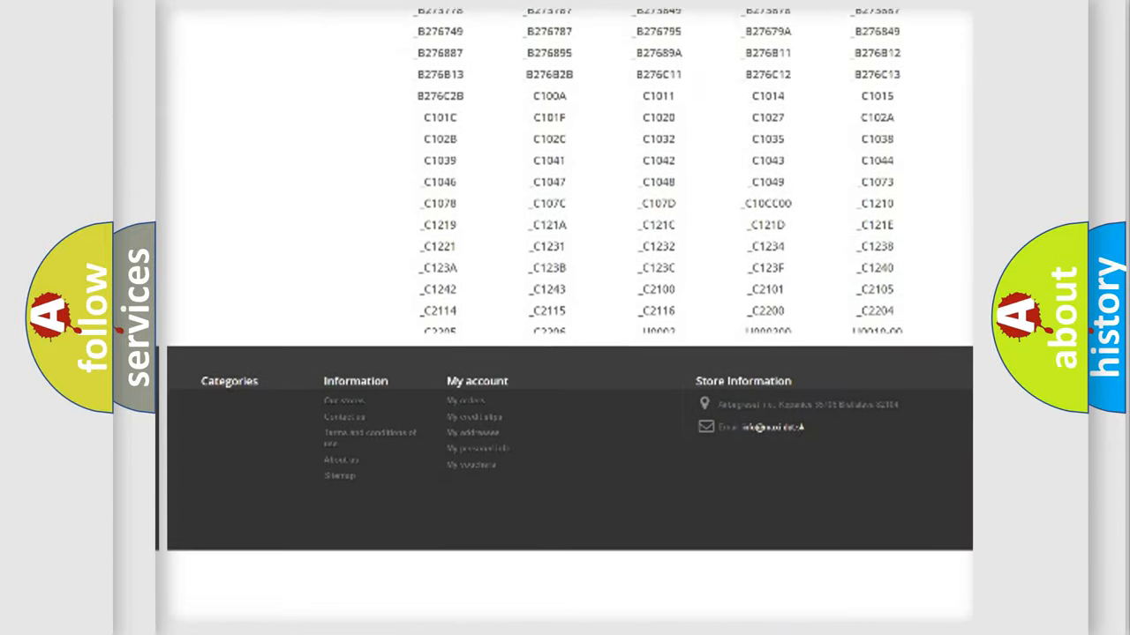
{"action": "scroll", "scroll_direction": "down", "scroll_amount": 3}
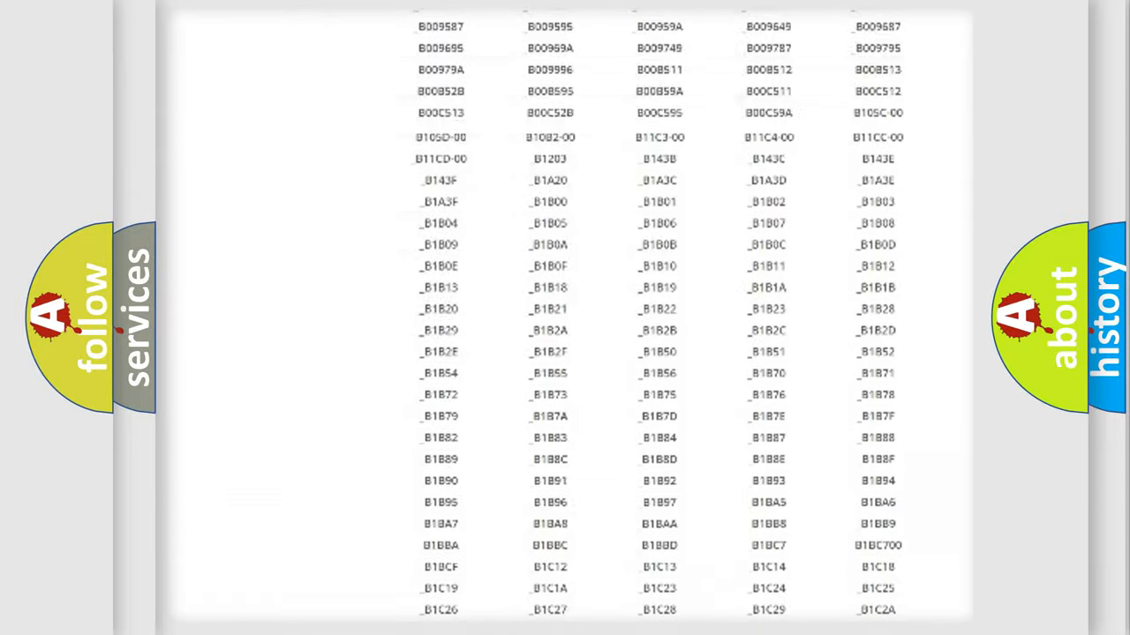
{"action": "scroll", "scroll_direction": "up", "scroll_amount": 3}
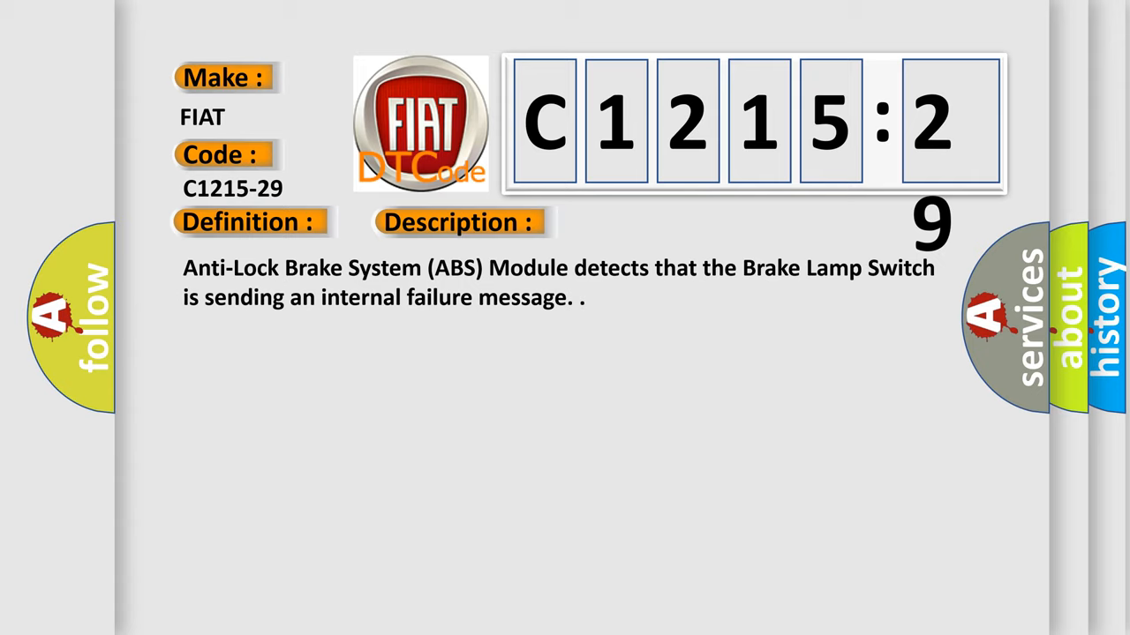
Advance the slide to reveal the C1215-29 cause: Stop Lamp Switch Installation
{"action": "left_click", "coordinate": [647, 221]}
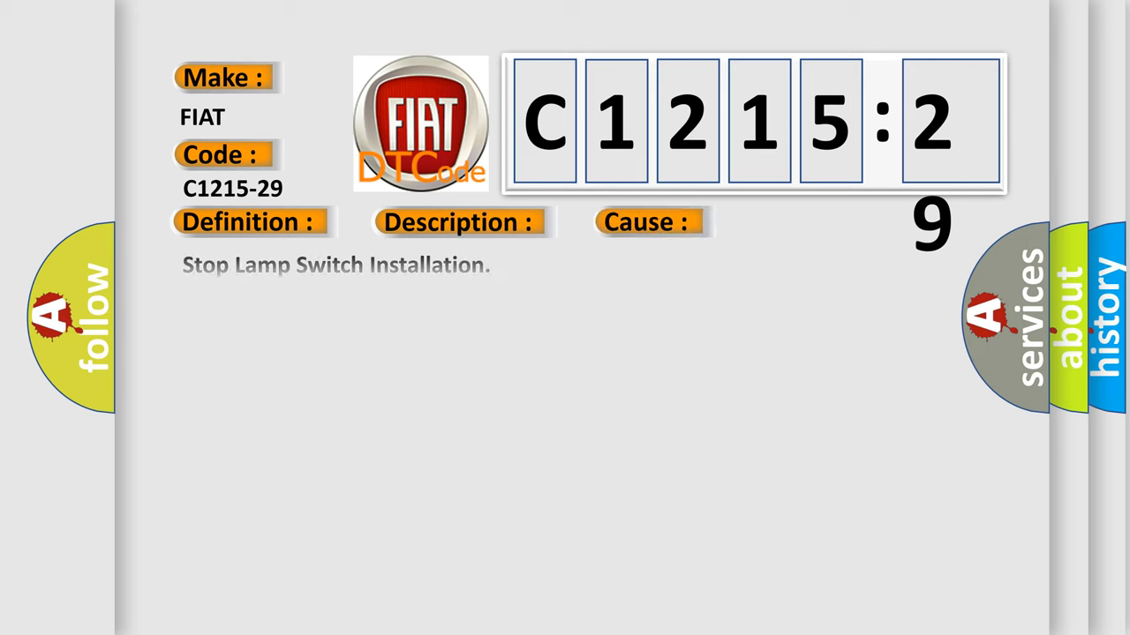